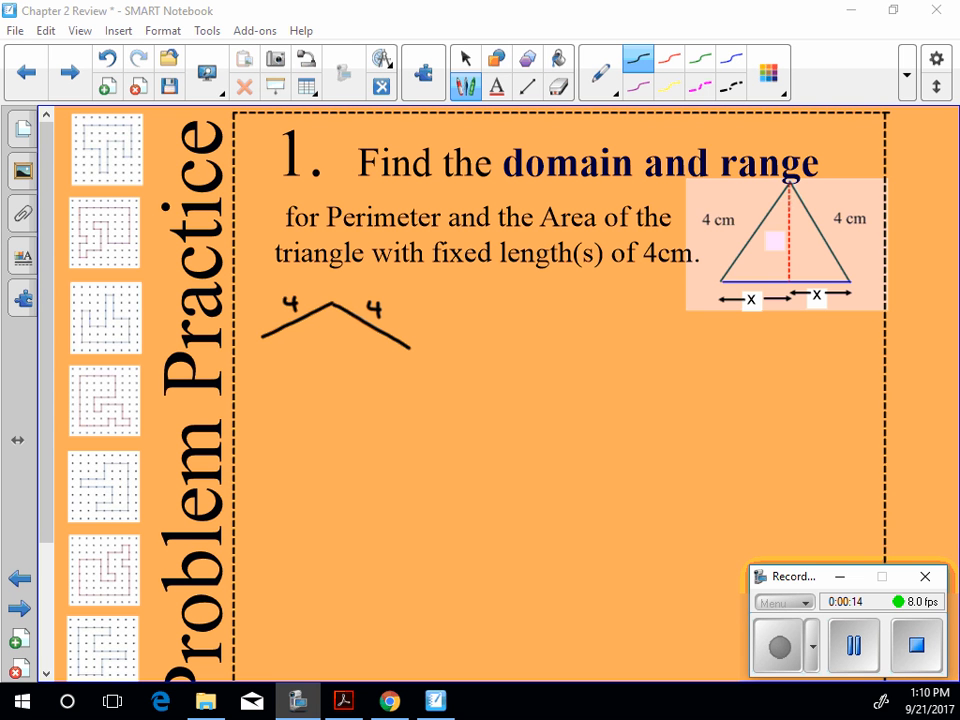
- Sketch a triangle with sides 4 and a dotted base, then a wider flatter one beside it
left_click_drag(270, 348, 324, 344)
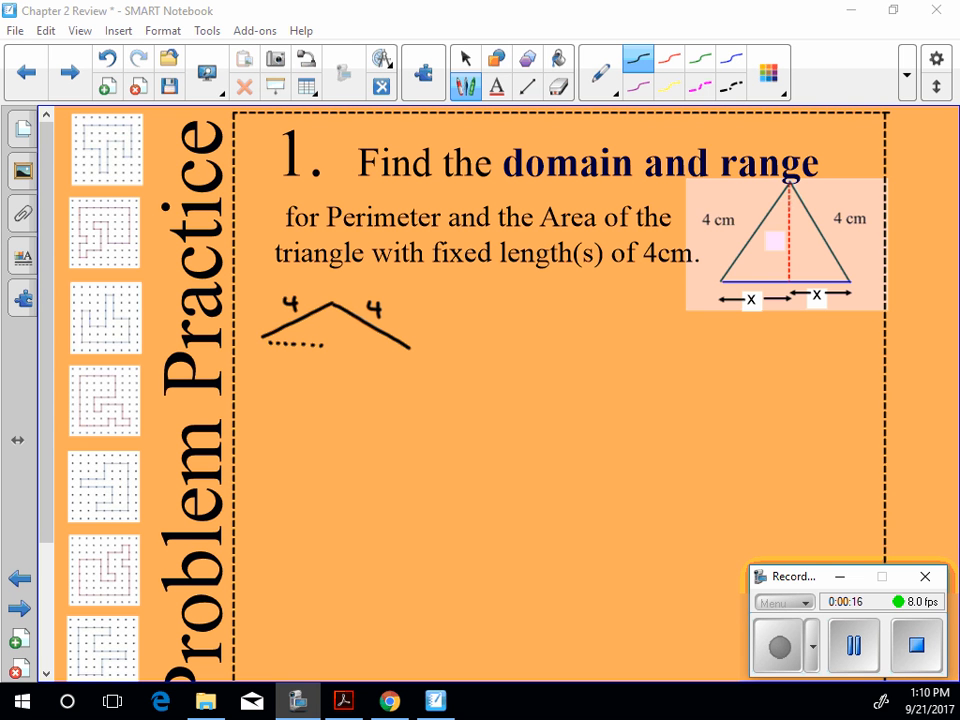
left_click_drag(330, 344, 410, 356)
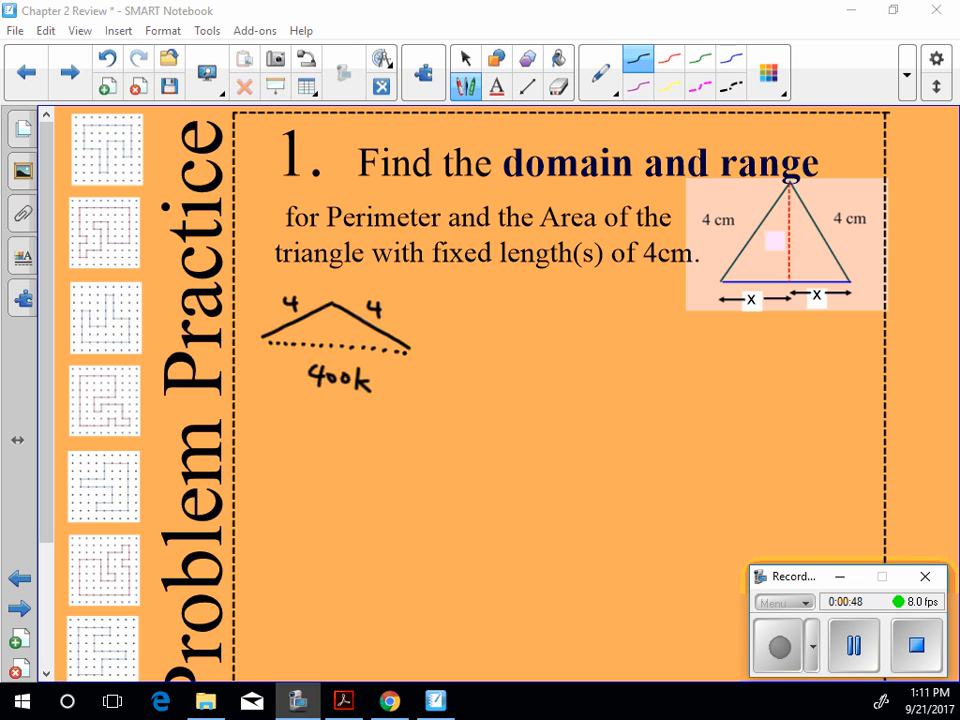
left_click_drag(462, 374, 676, 384)
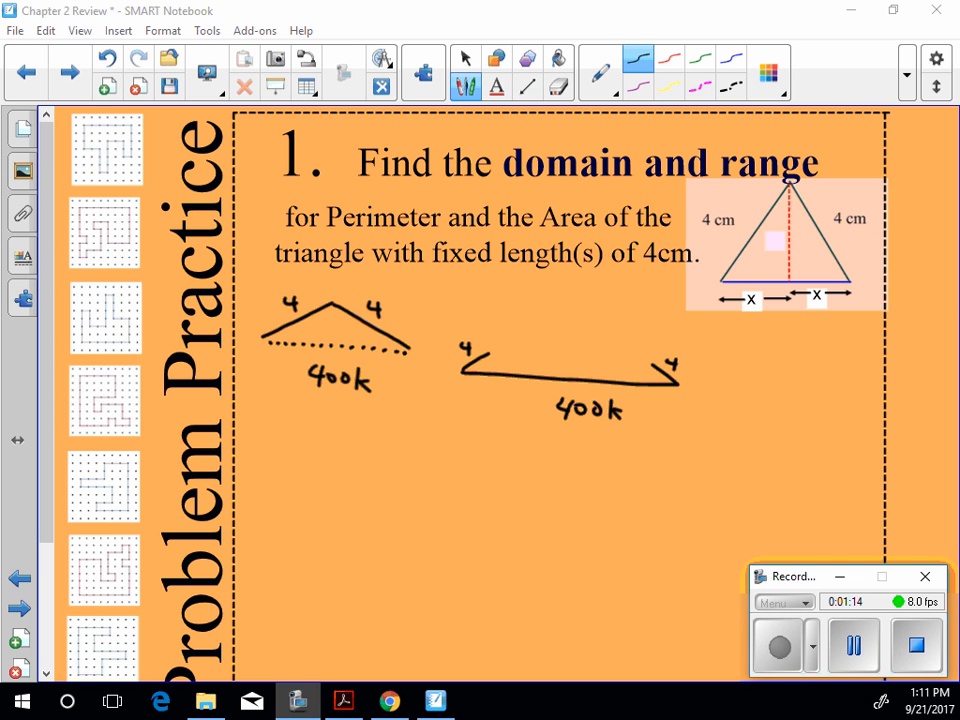
- Sketch a third triangle with 8 circled, then select all the ink and delete it
left_click_drag(486, 318, 628, 316)
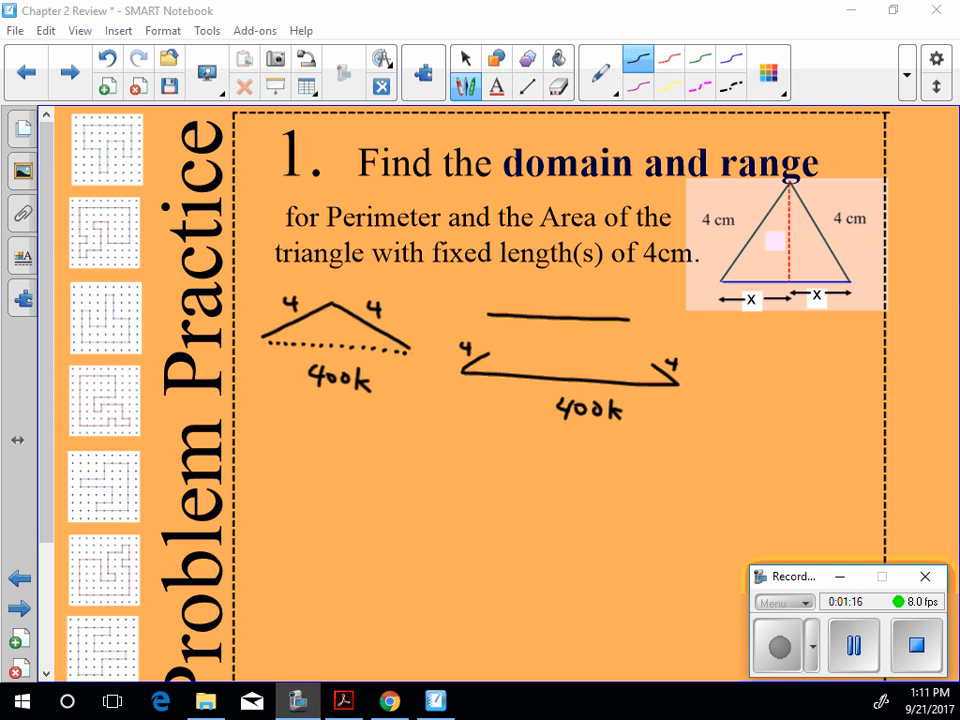
type("8")
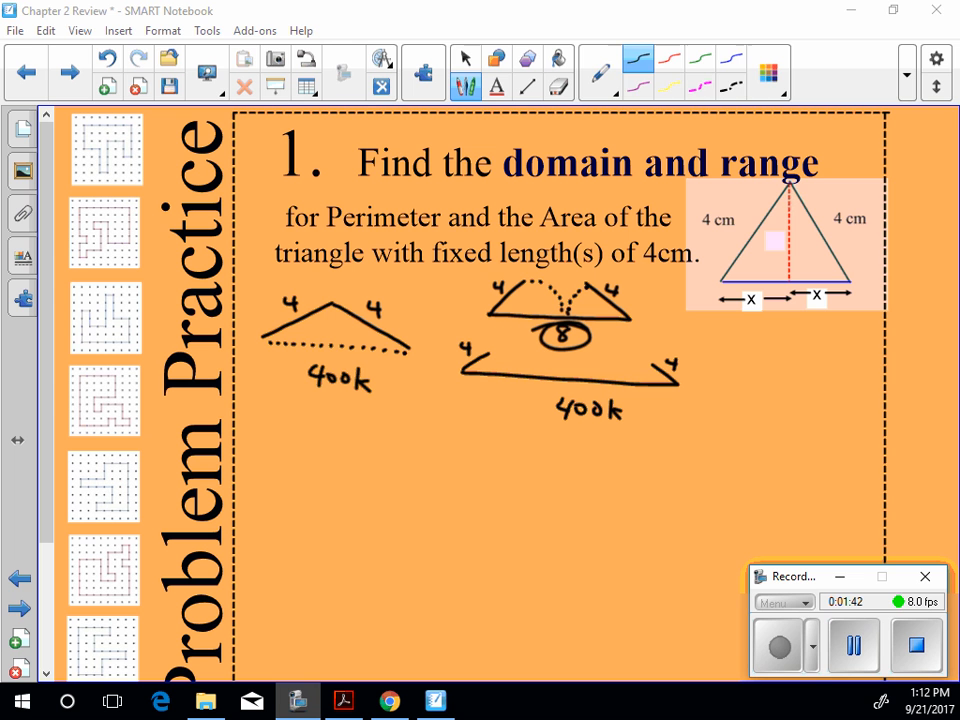
left_click(464, 58)
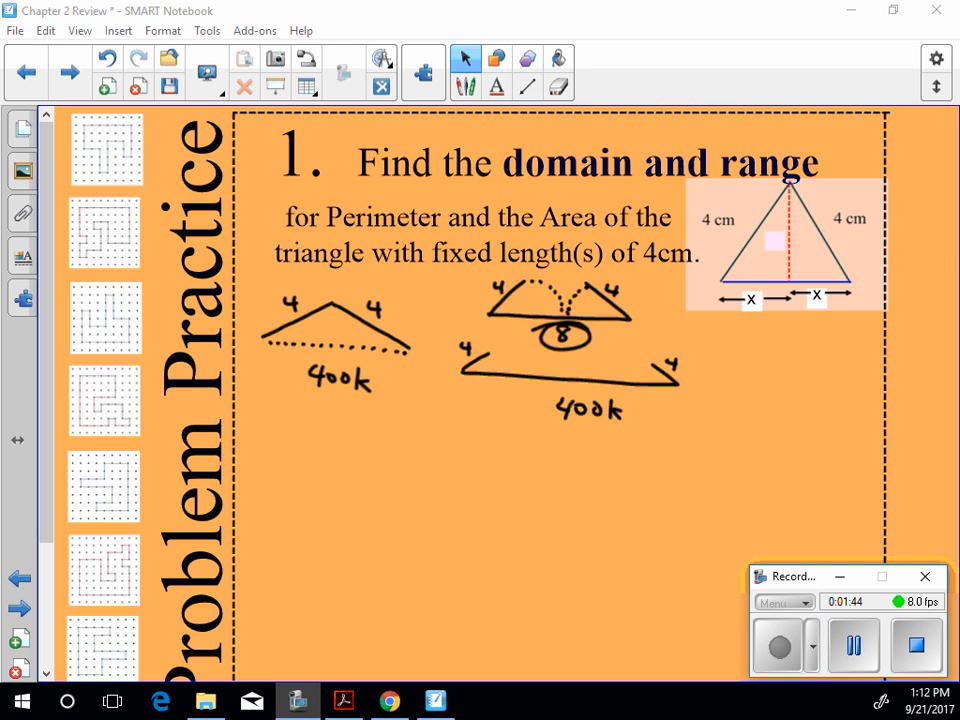
left_click(558, 88)
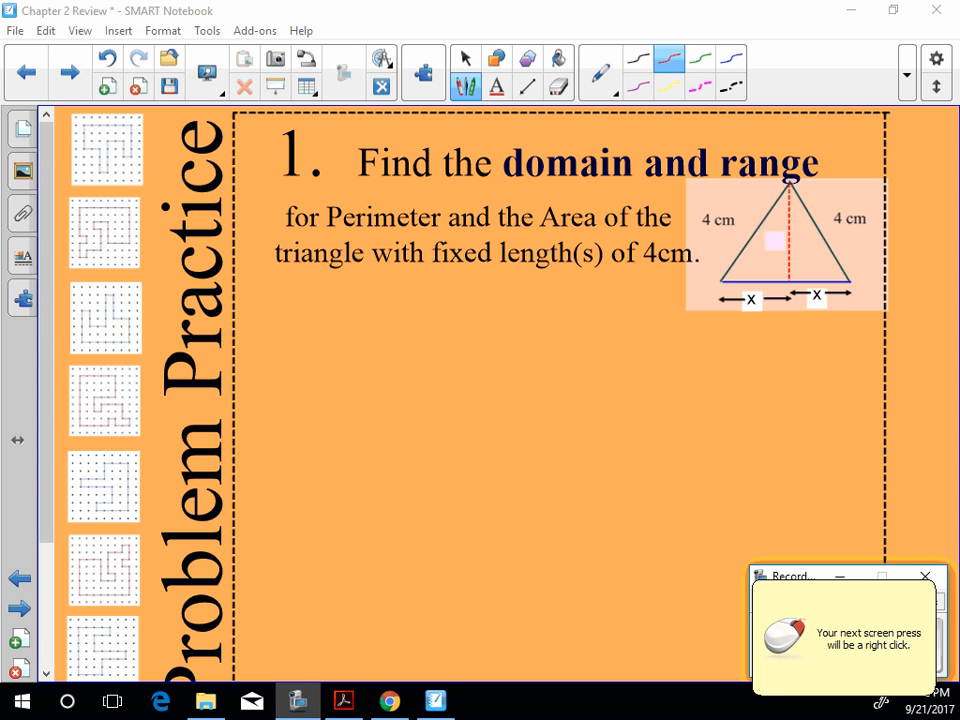
- In red ink, draw a brace under the base and write 2x ∈ (0,8), x ∈ (0,4)
left_click(464, 56)
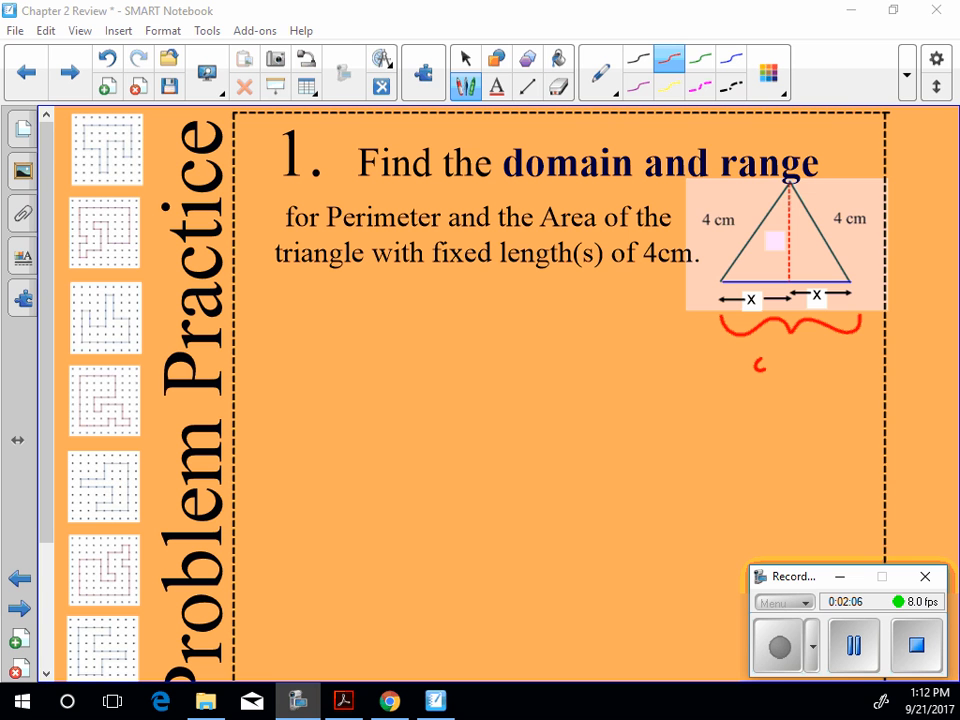
left_click_drag(758, 372, 828, 384)
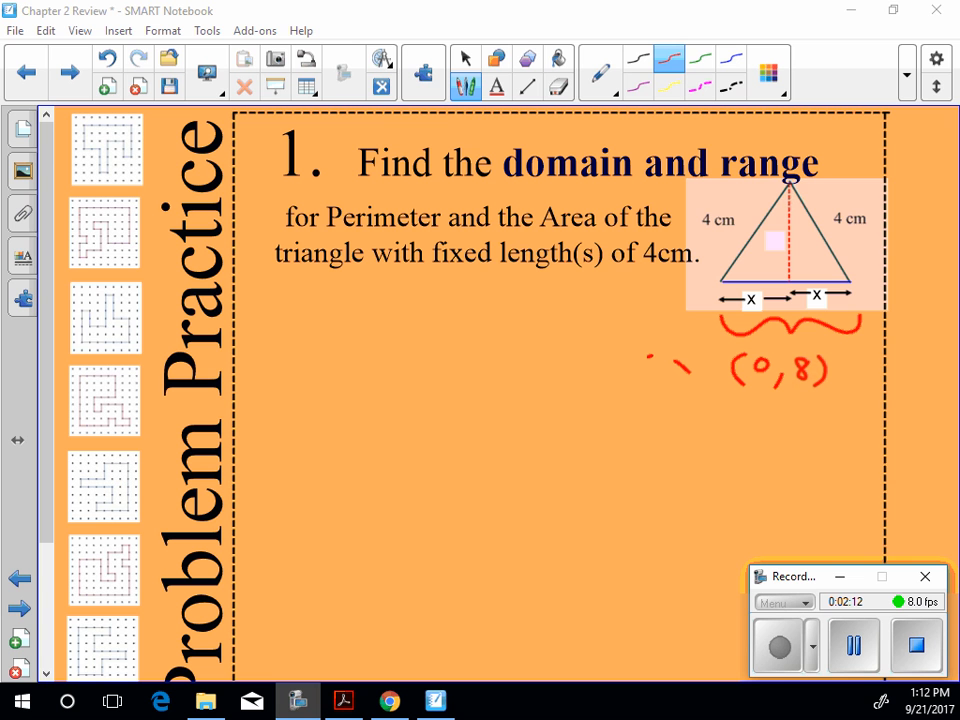
left_click_drag(652, 364, 710, 376)
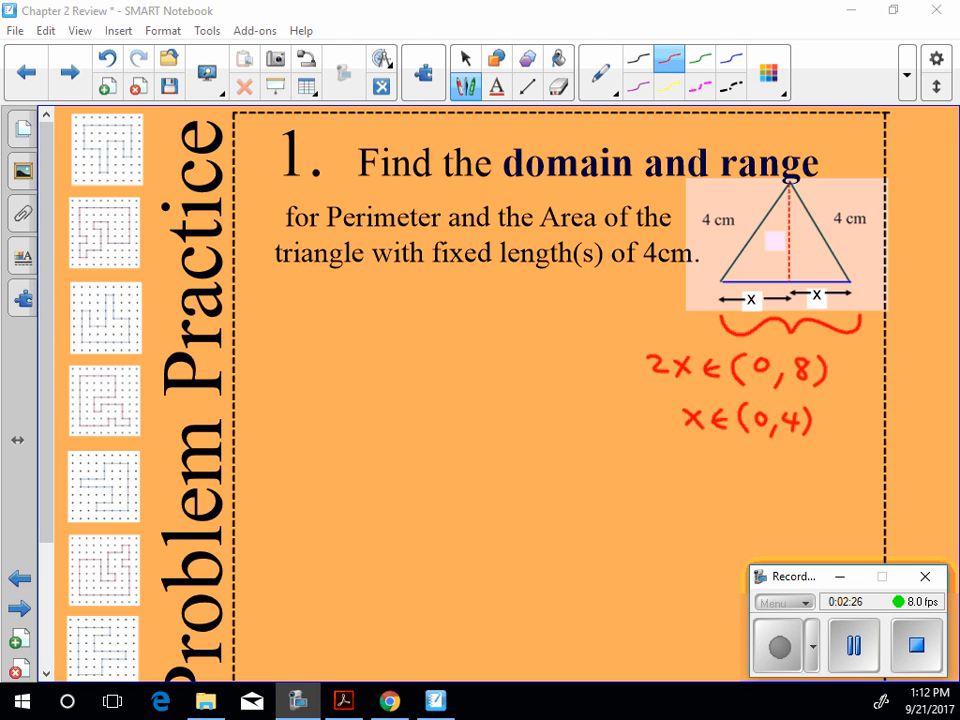
left_click_drag(280, 280, 296, 304)
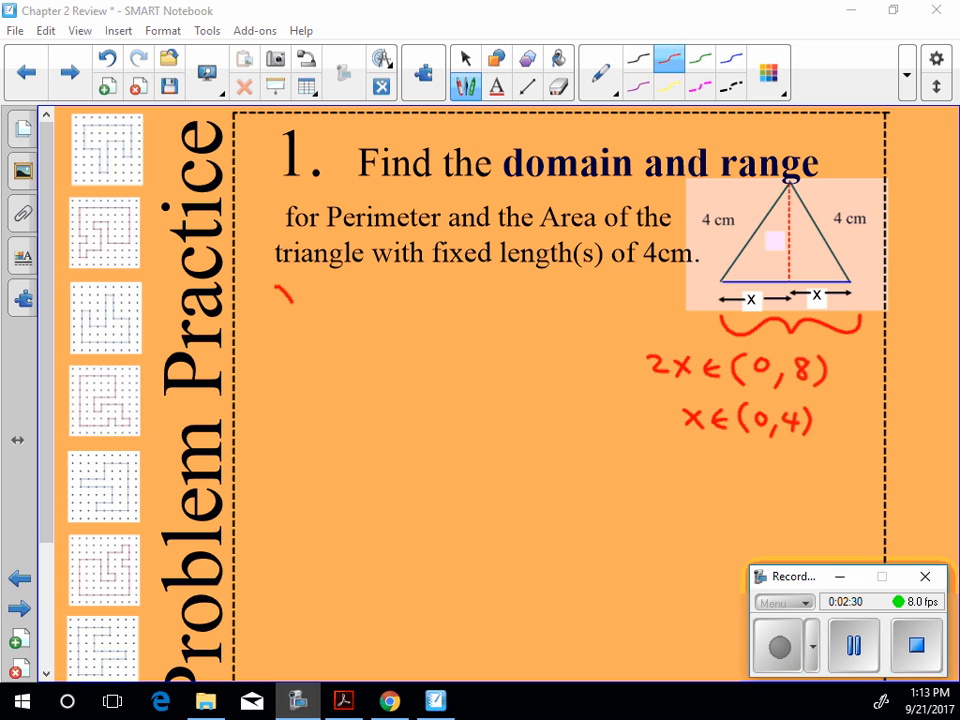
- Write x with its domain (0,4) in red under the problem text
left_click_drag(278, 300, 292, 284)
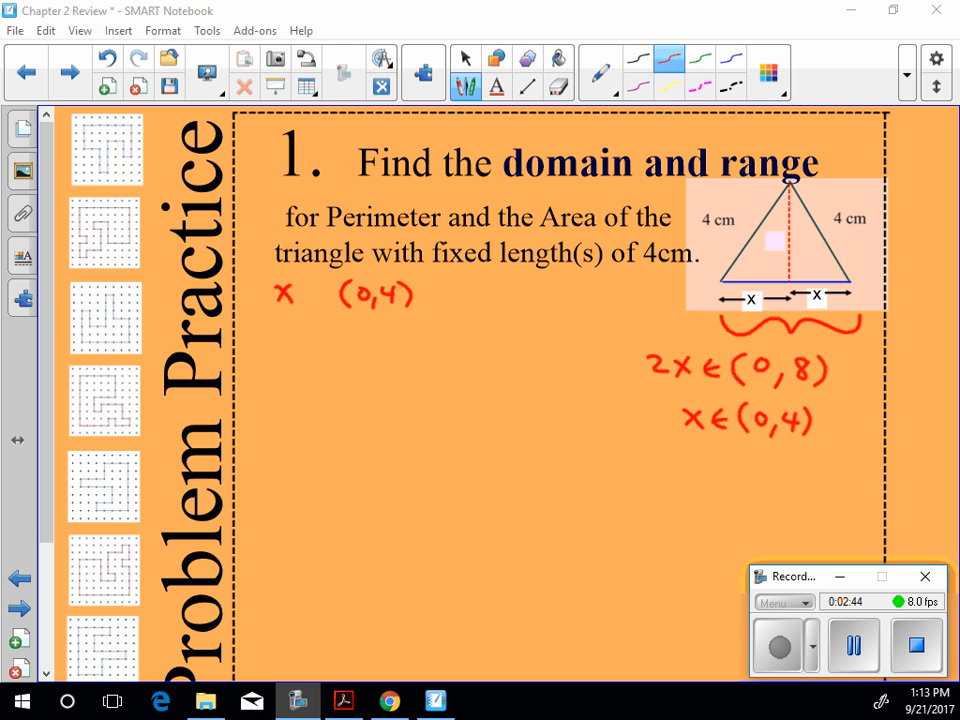
- Erase the red brace notes, then handwrite PERIMETER, P(x) = 8 + 2x and D: (0,4)
left_click(558, 88)
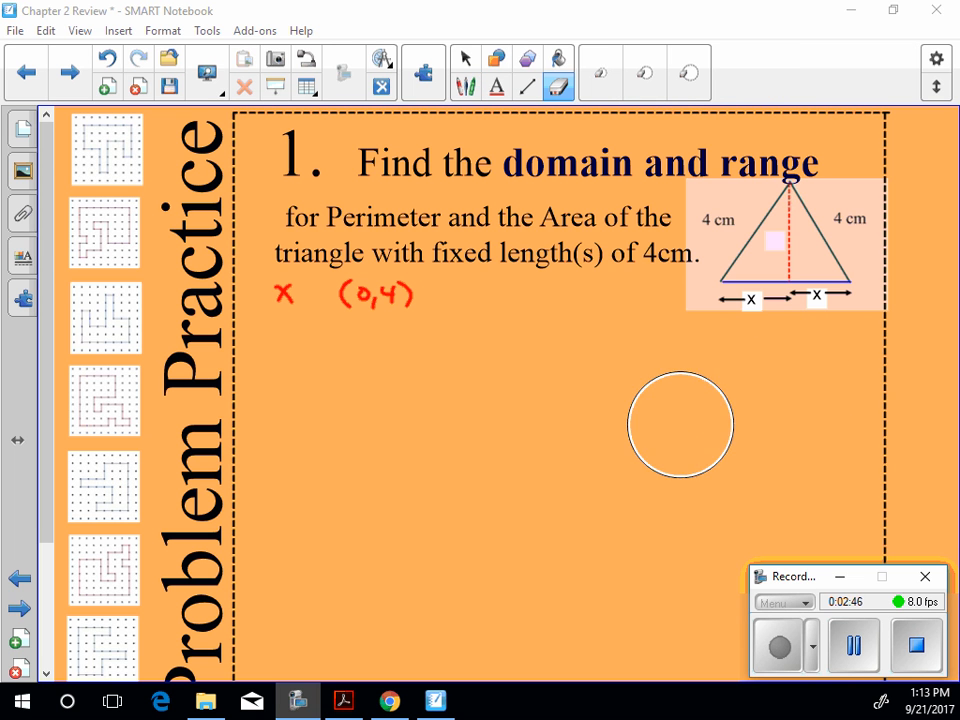
left_click(464, 58)
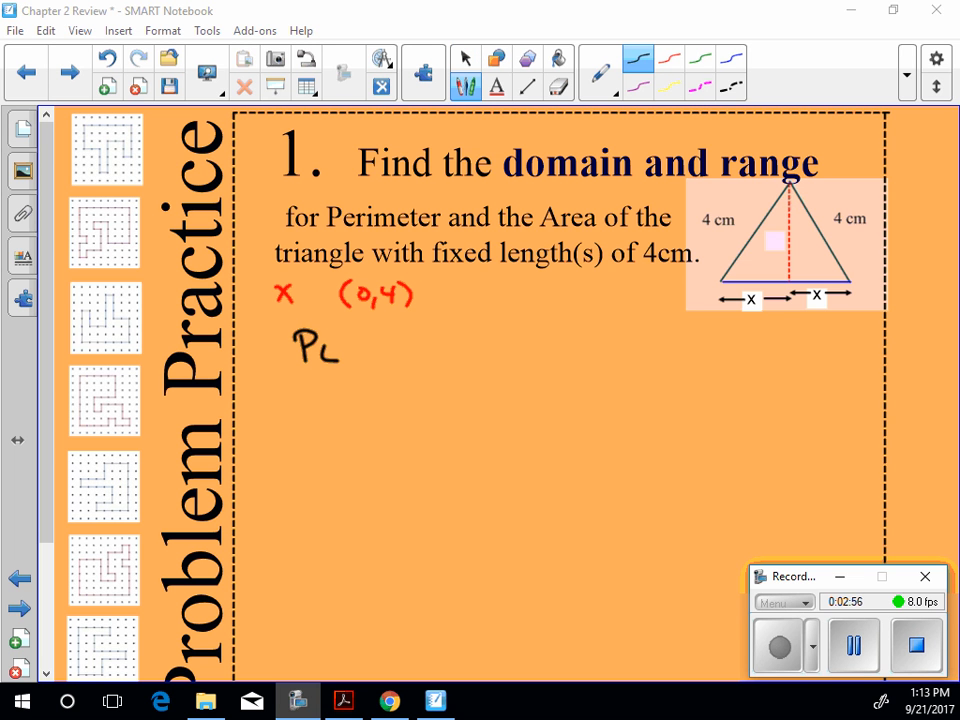
left_click_drag(320, 344, 420, 356)
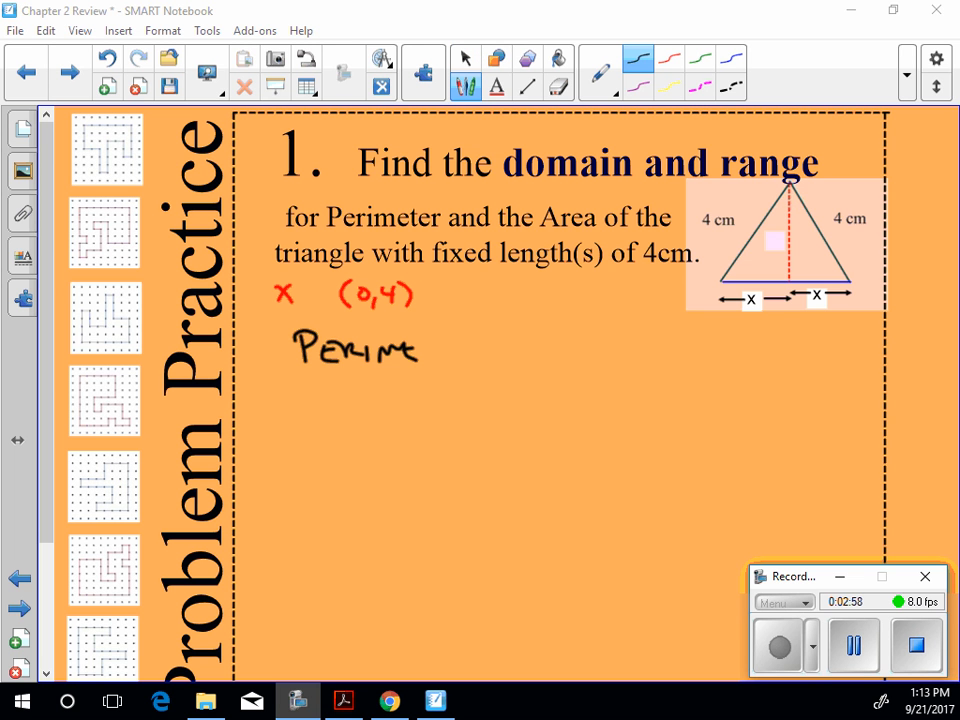
left_click_drag(420, 350, 490, 356)
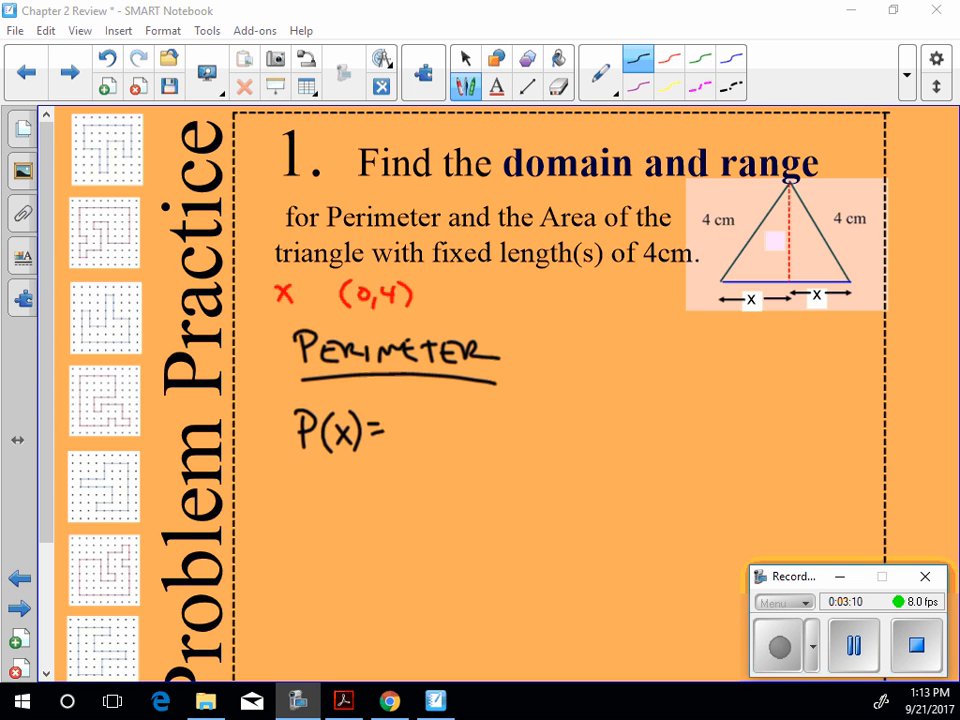
type("8 + 2x")
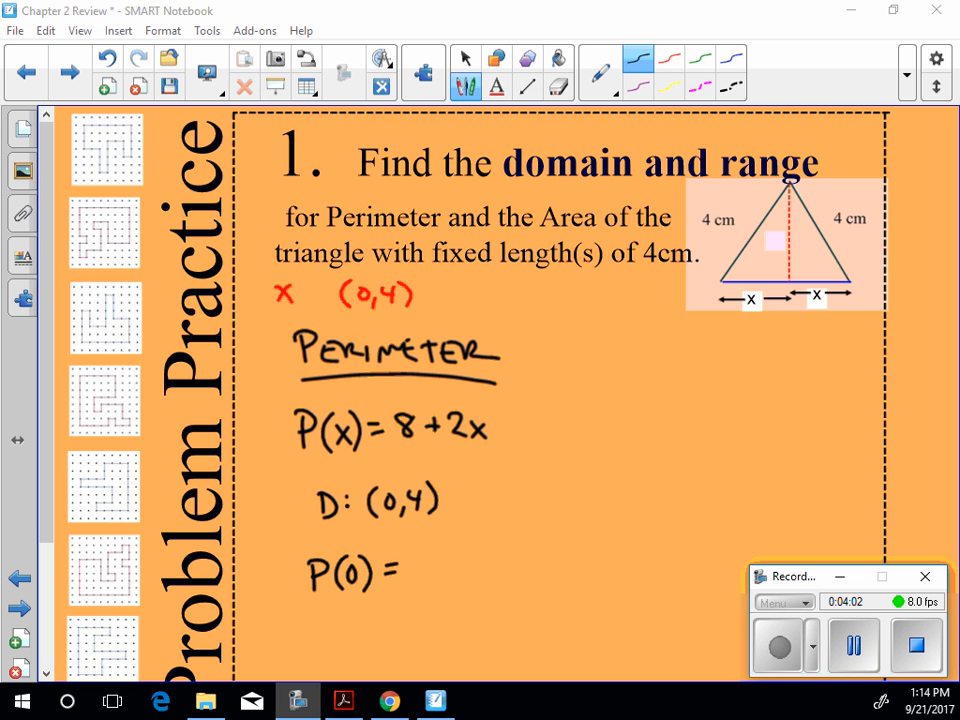
- Write P(0)=8, P(4)=16, R:(8,16), then the AREA heading with A(x) = ½(2x)√(16−x²) in blue
type("8")
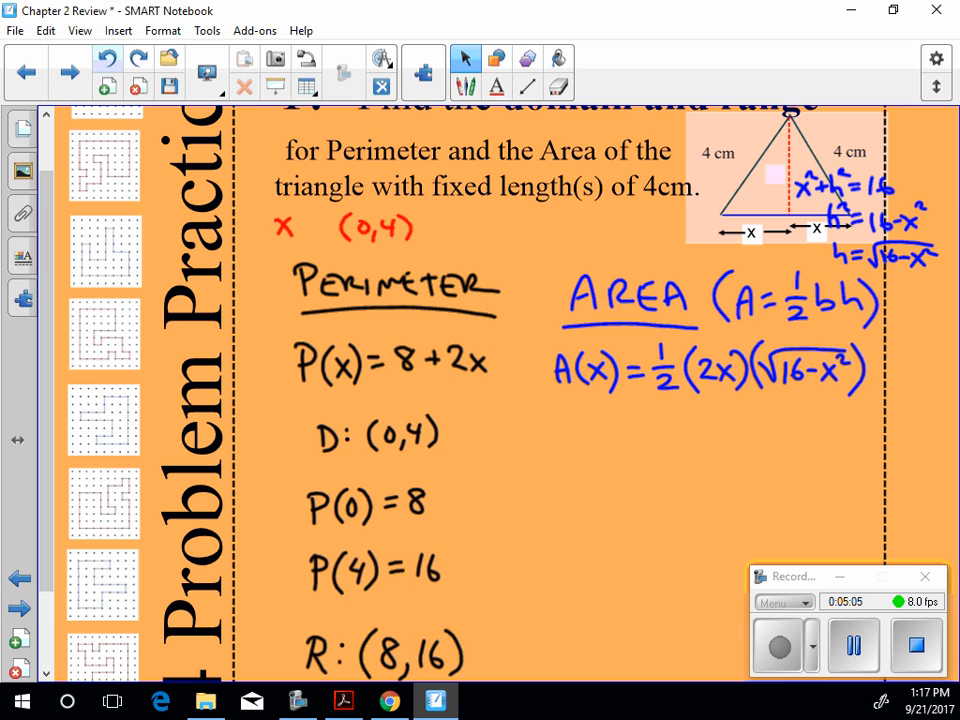
- In green ink, work out 16−x² ≥ 0, 16 ≥ x², giving the area domain D: (0,4)
scroll("down", 3)
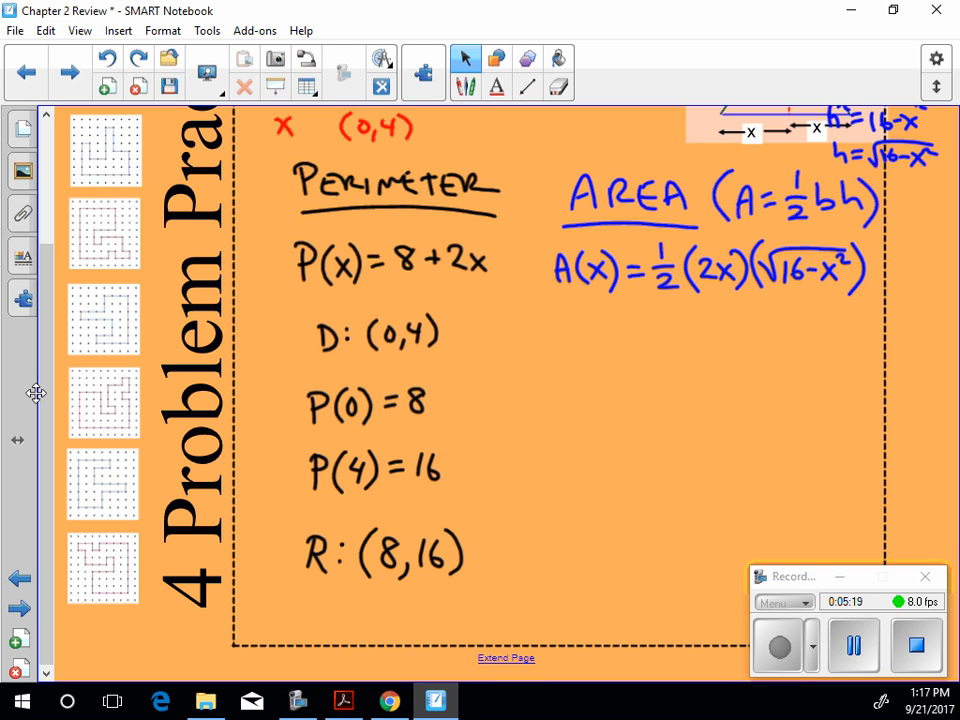
left_click(464, 56)
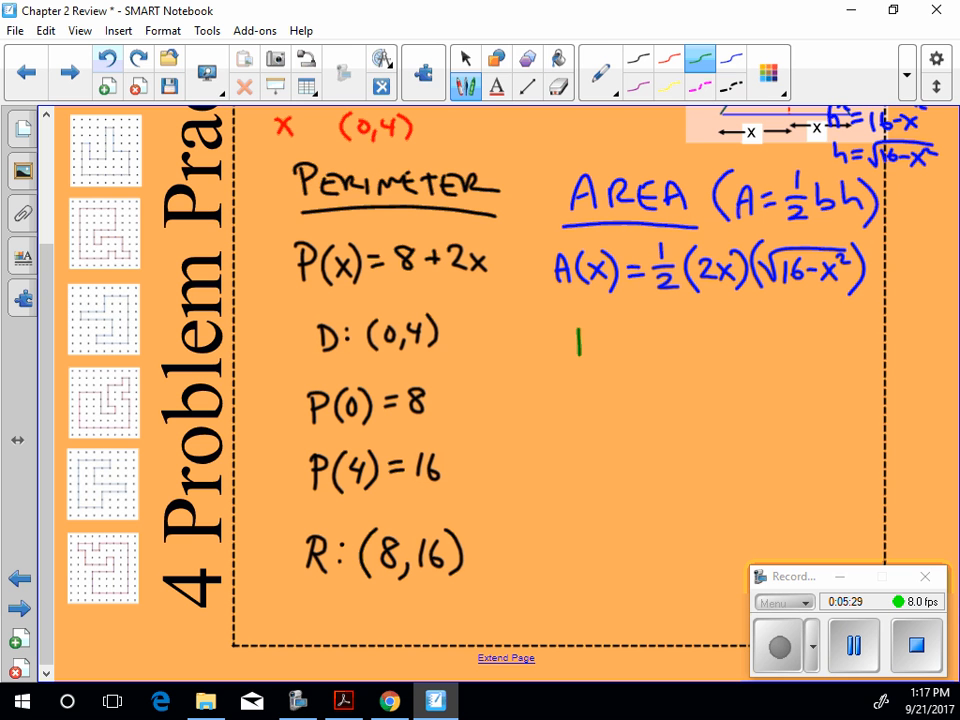
left_click_drag(576, 356, 700, 344)
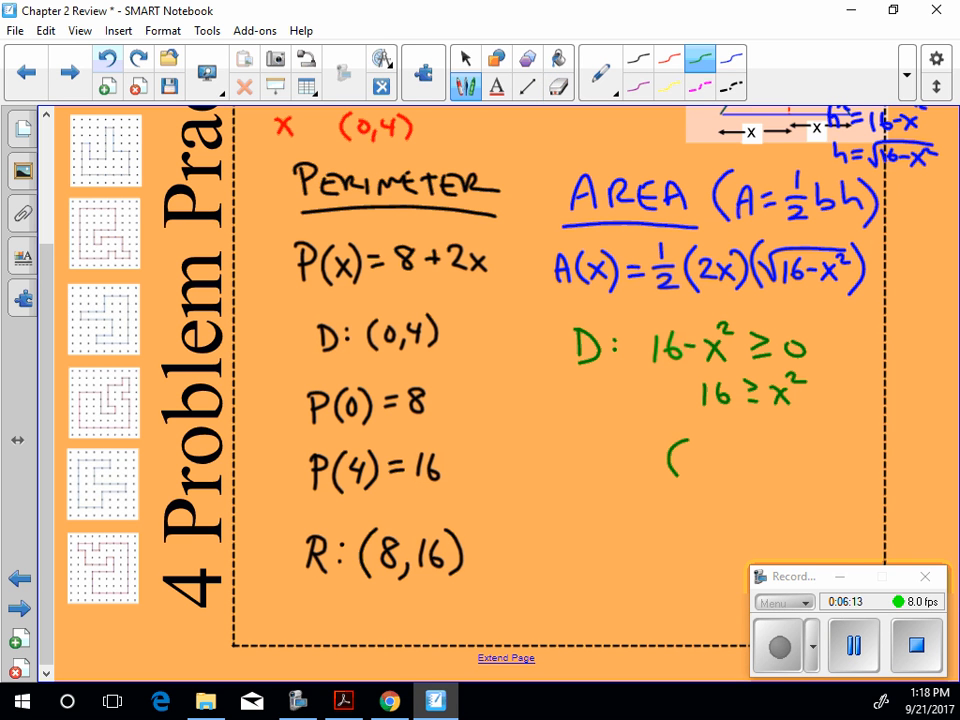
left_click_drag(664, 460, 744, 464)
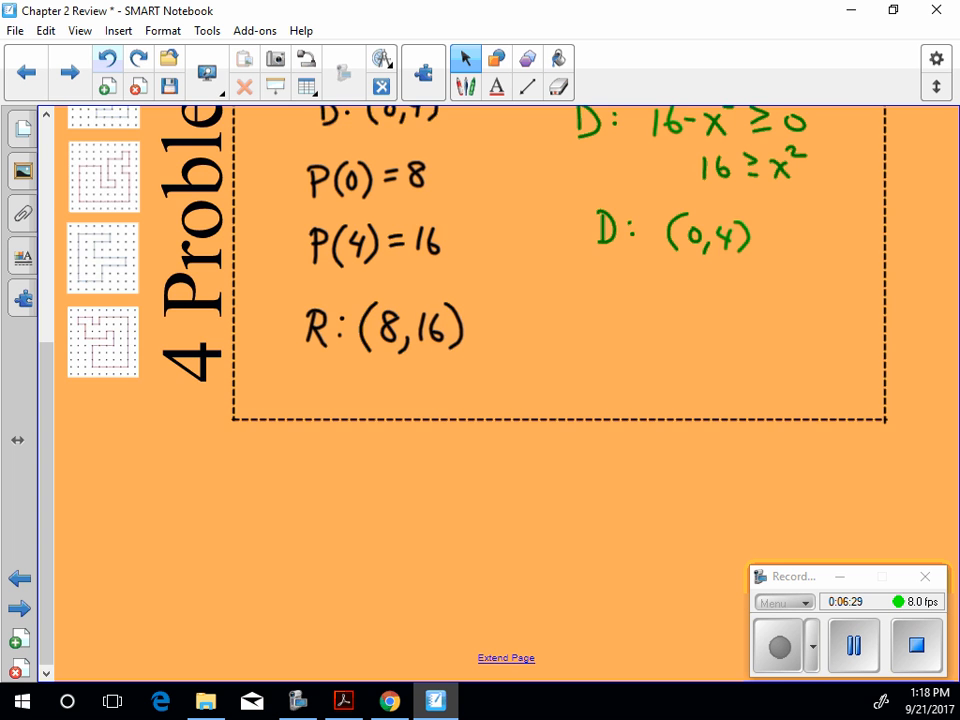
- Evaluate A(0) = ½(2(0))√(16−0) = 0 and write A(4) = ½(2(4))√(16−16) below
scroll("down", 3)
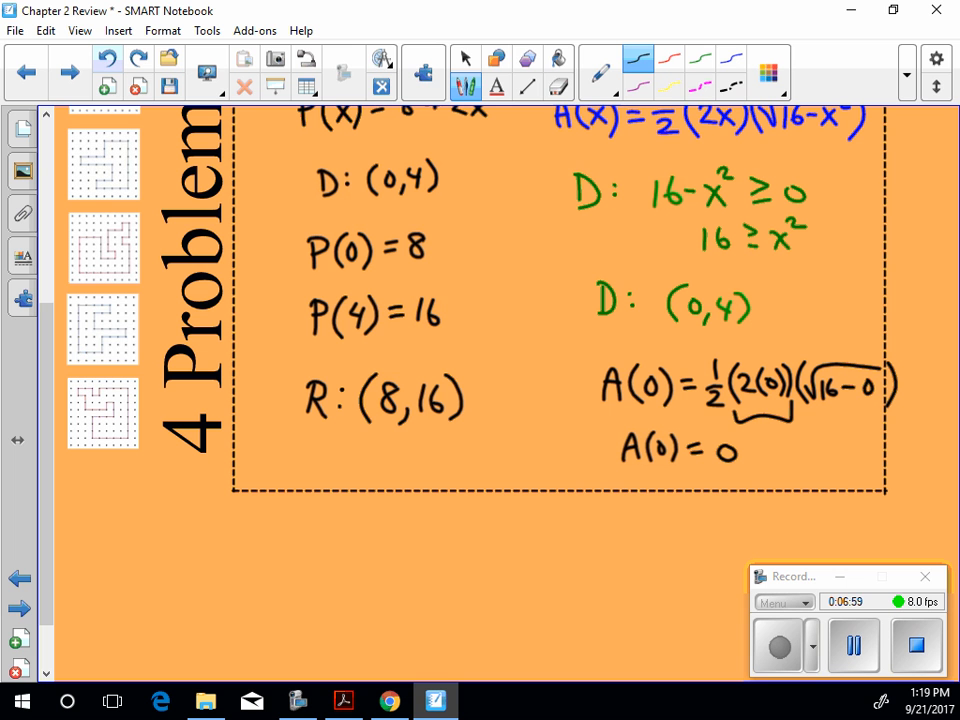
left_click_drag(620, 510, 670, 520)
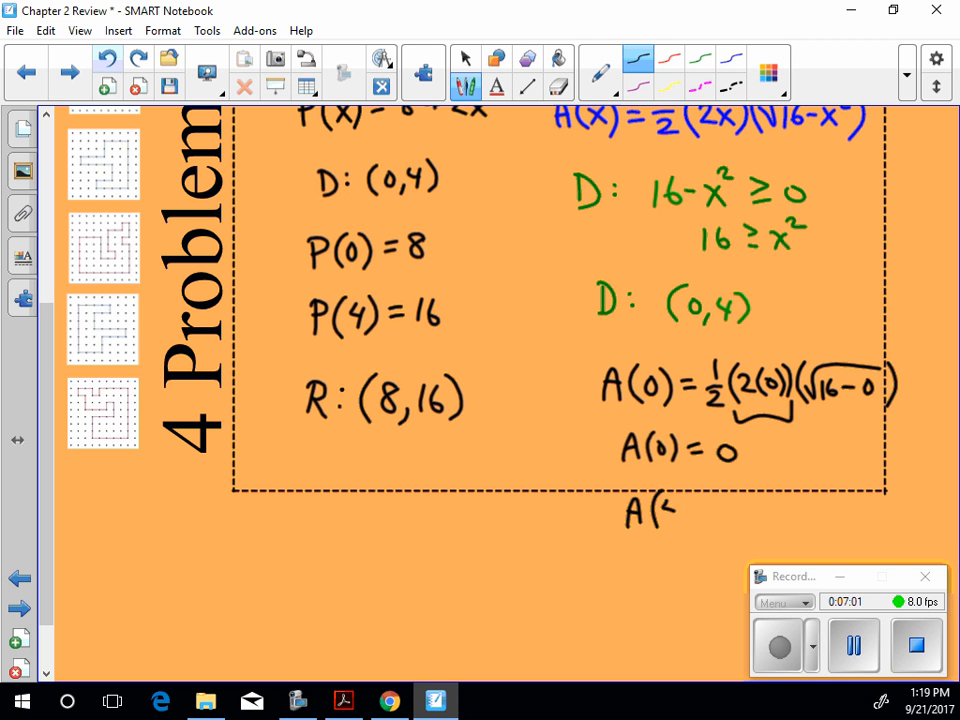
left_click_drag(650, 510, 720, 510)
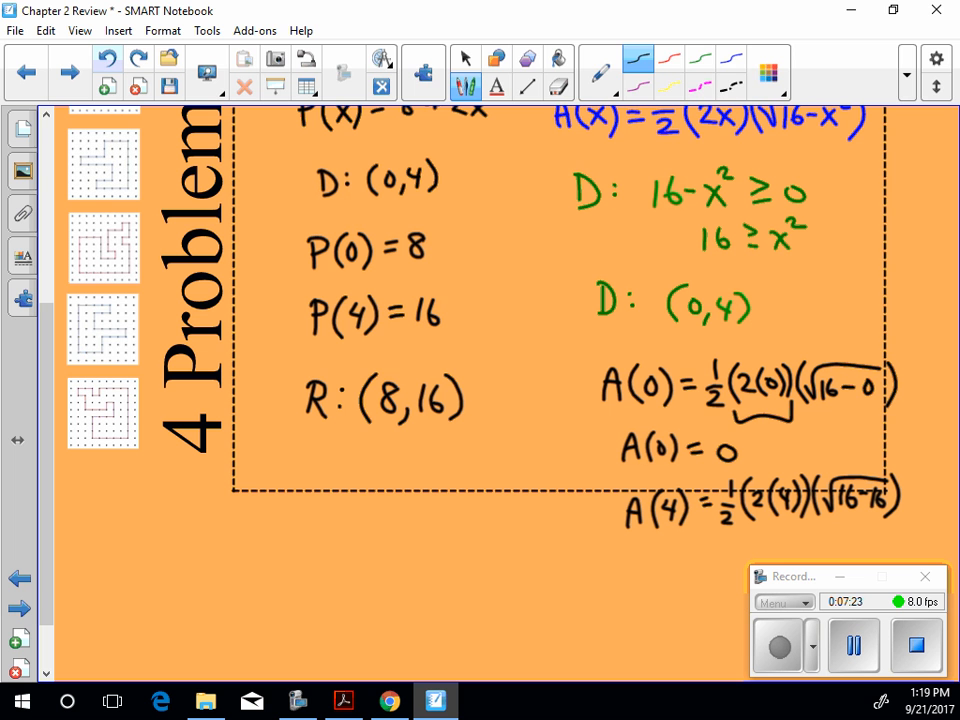
left_click(464, 56)
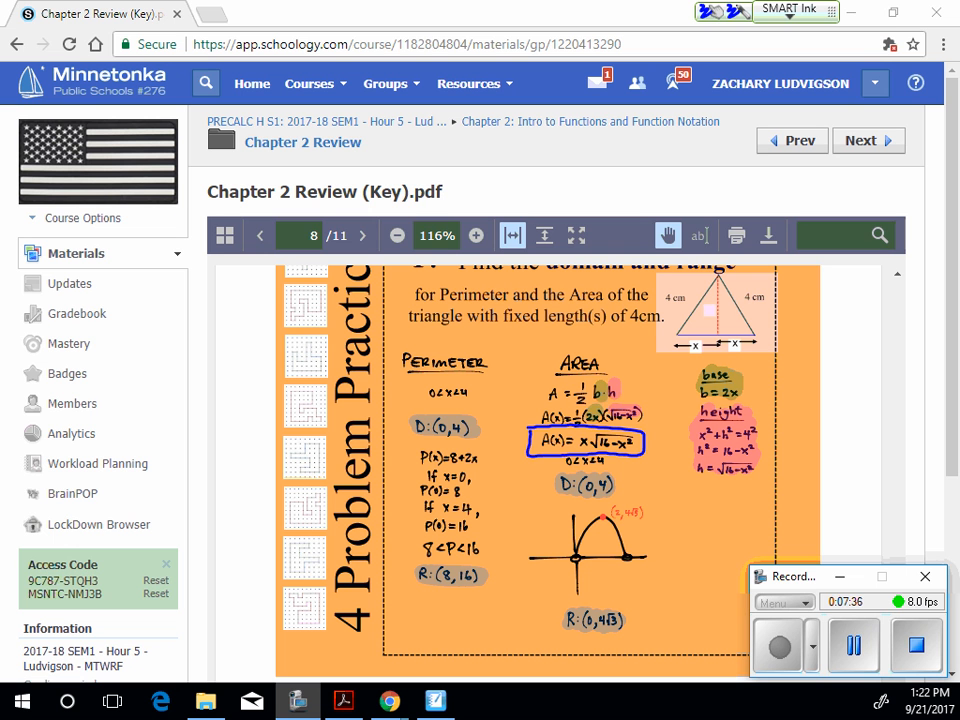
- Draw a blue ink arrow from the boxed A(x) on the review key down toward its graph
left_click_drag(528, 444, 560, 490)
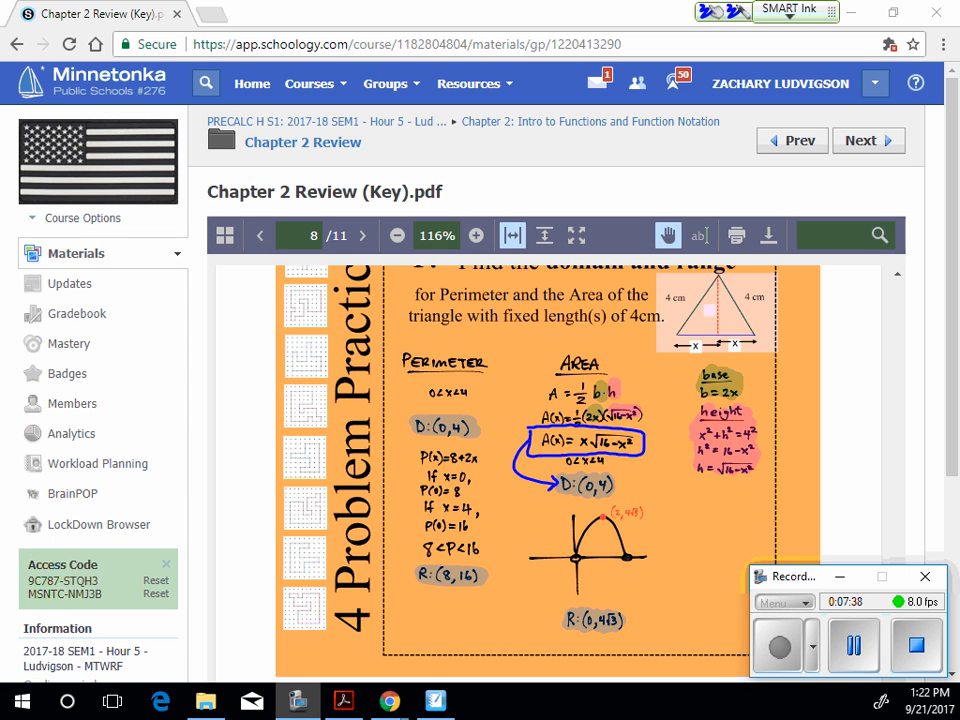
left_click_drag(520, 444, 590, 520)
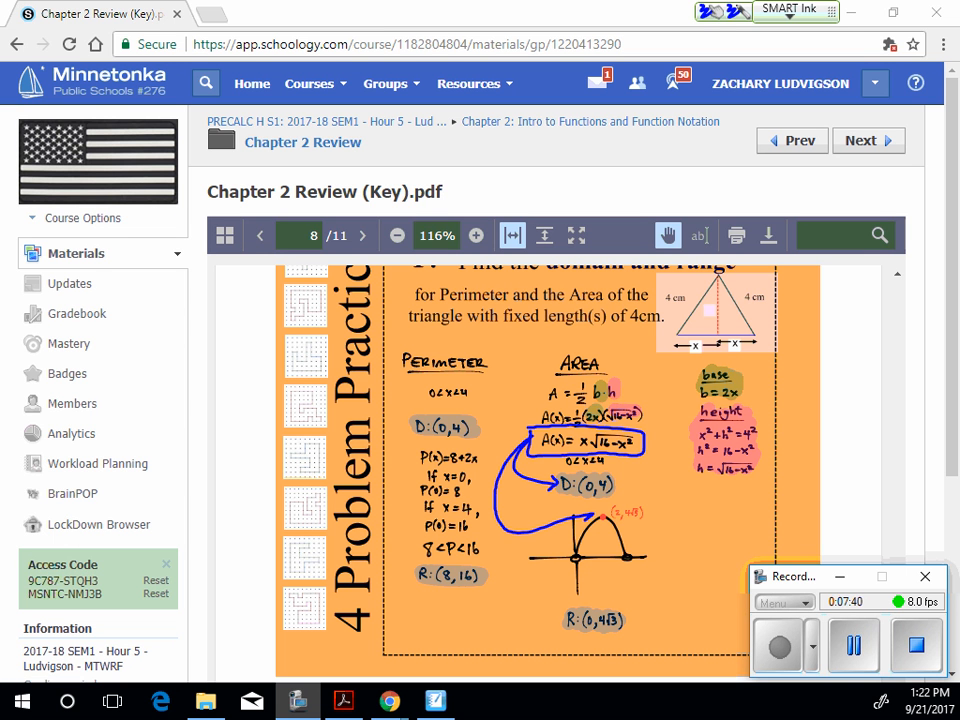